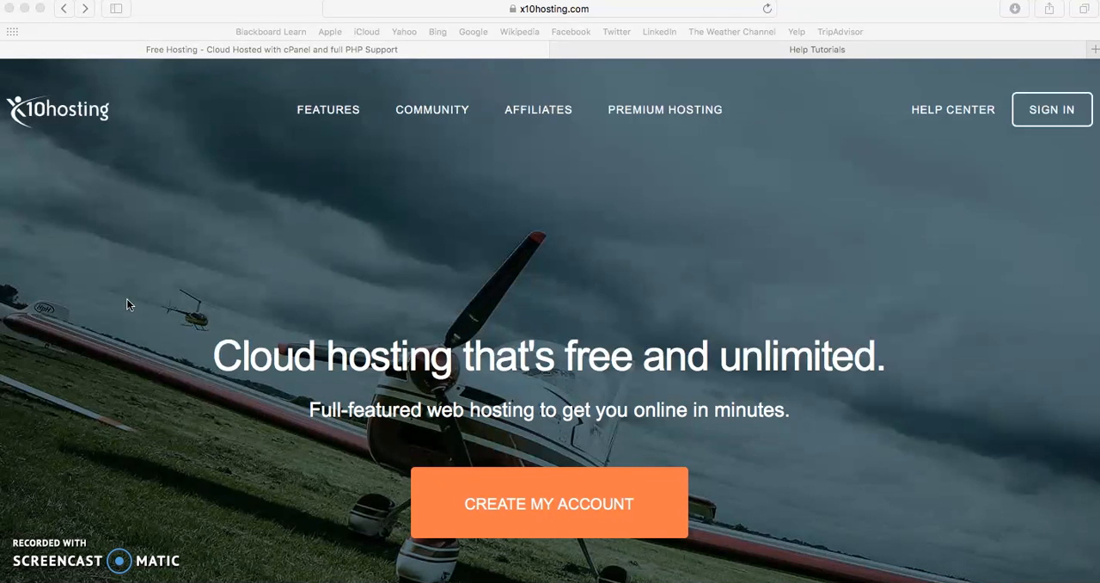
pyautogui.moveTo(37, 127)
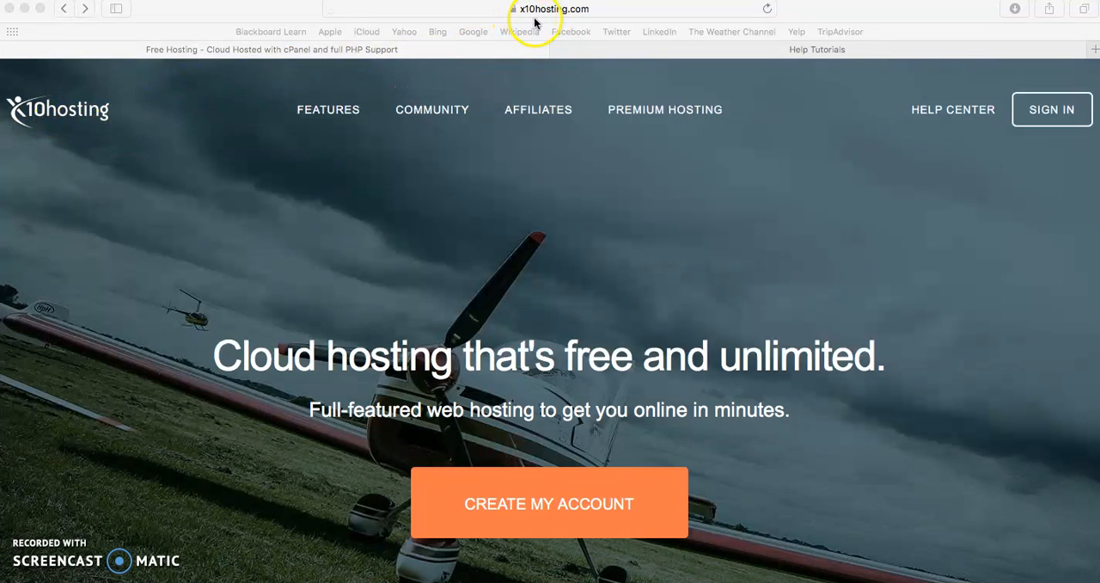
pyautogui.moveTo(591, 282)
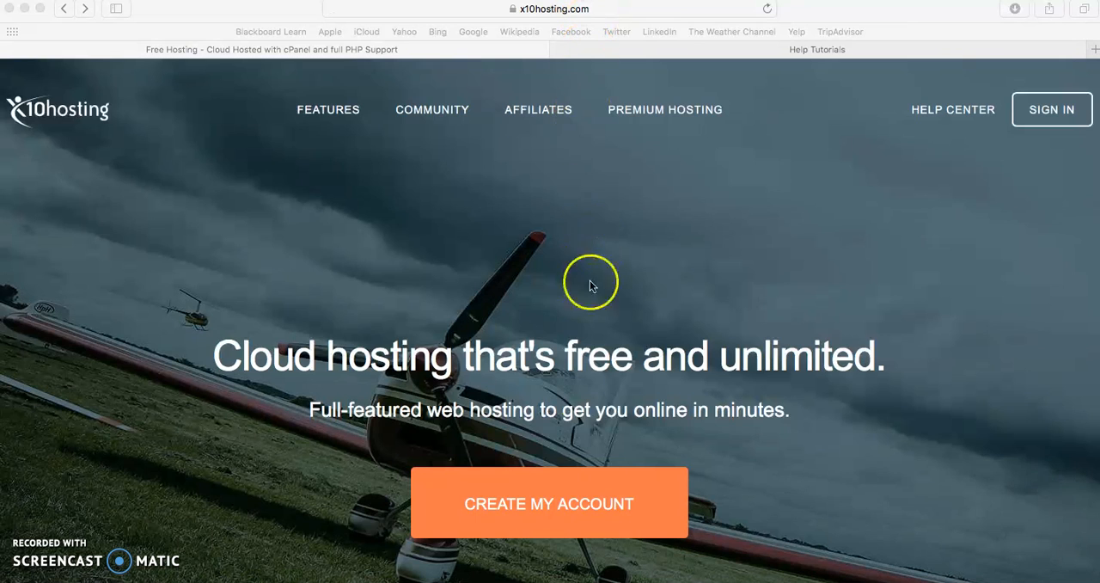
pyautogui.moveTo(550, 504)
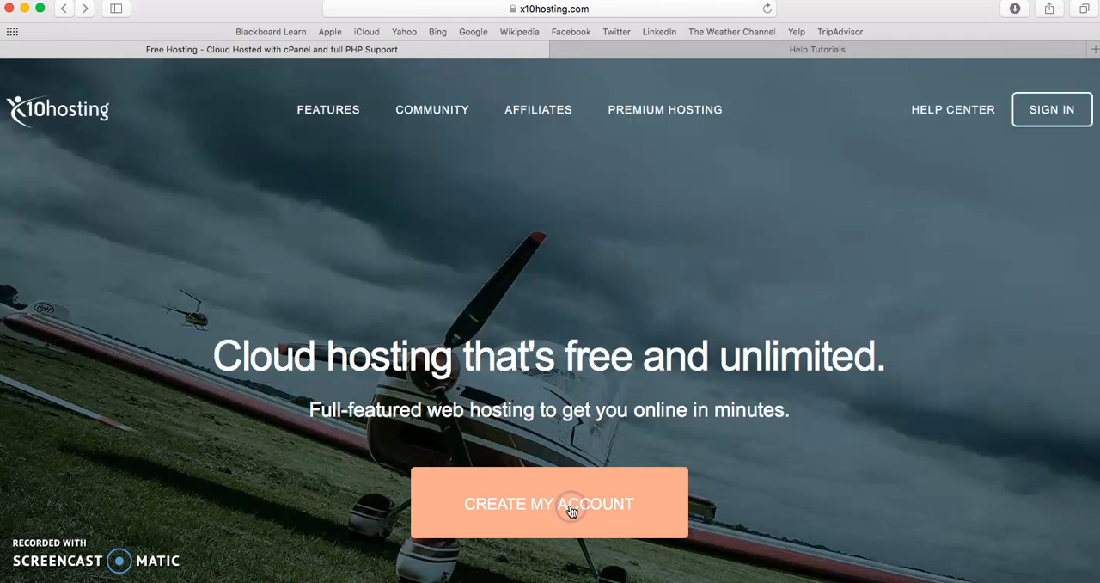
pyautogui.click(548, 502)
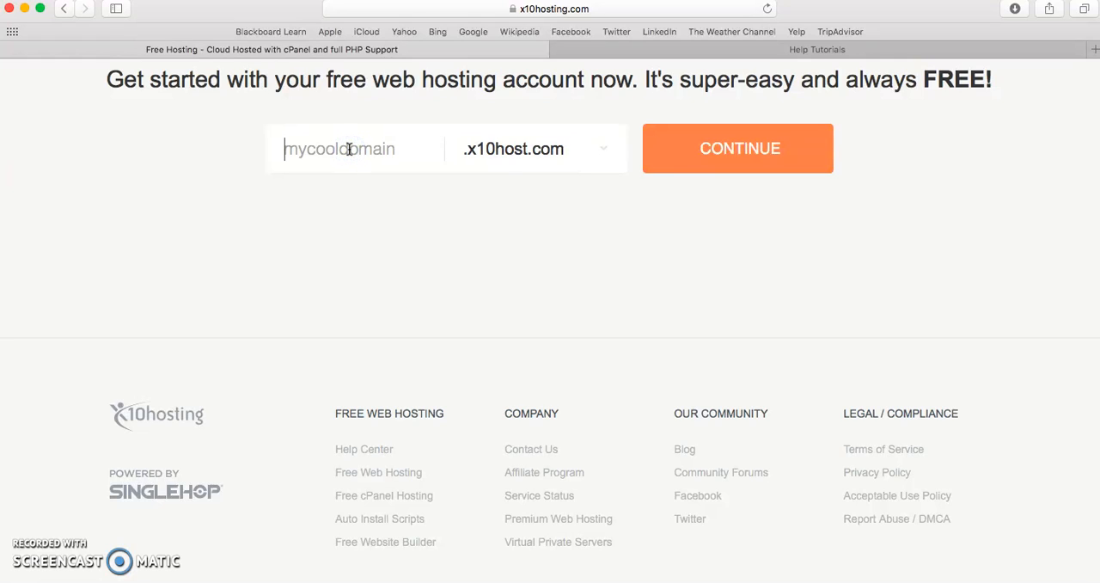
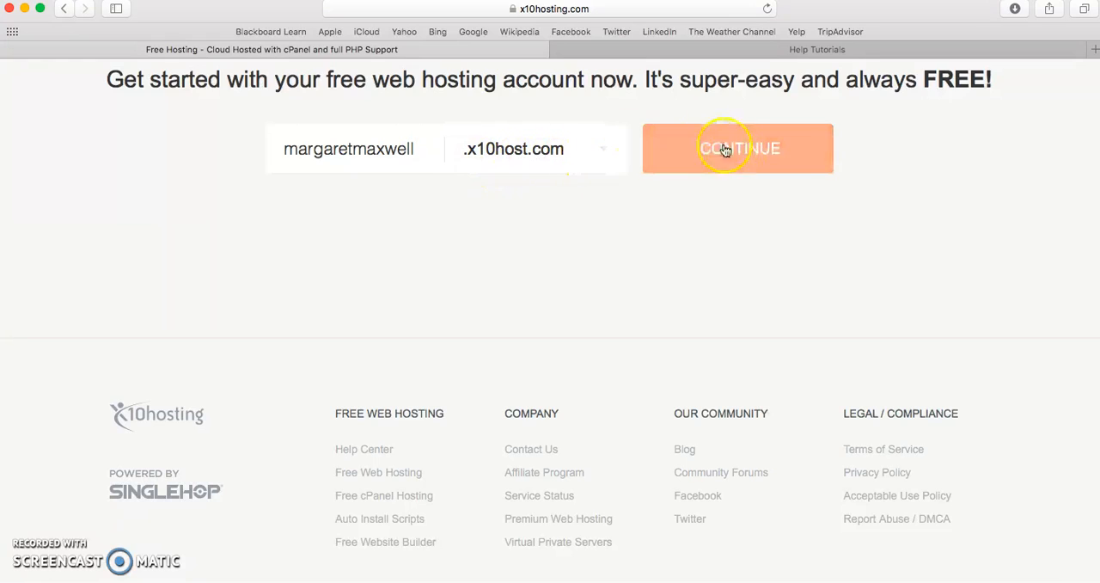
pyautogui.click(737, 148)
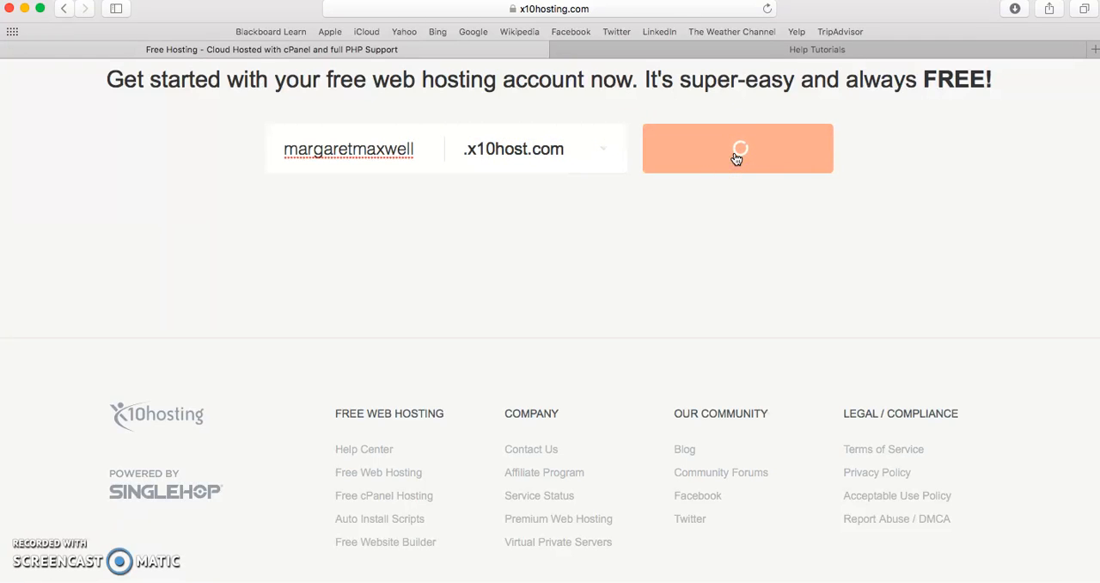
pyautogui.click(738, 147)
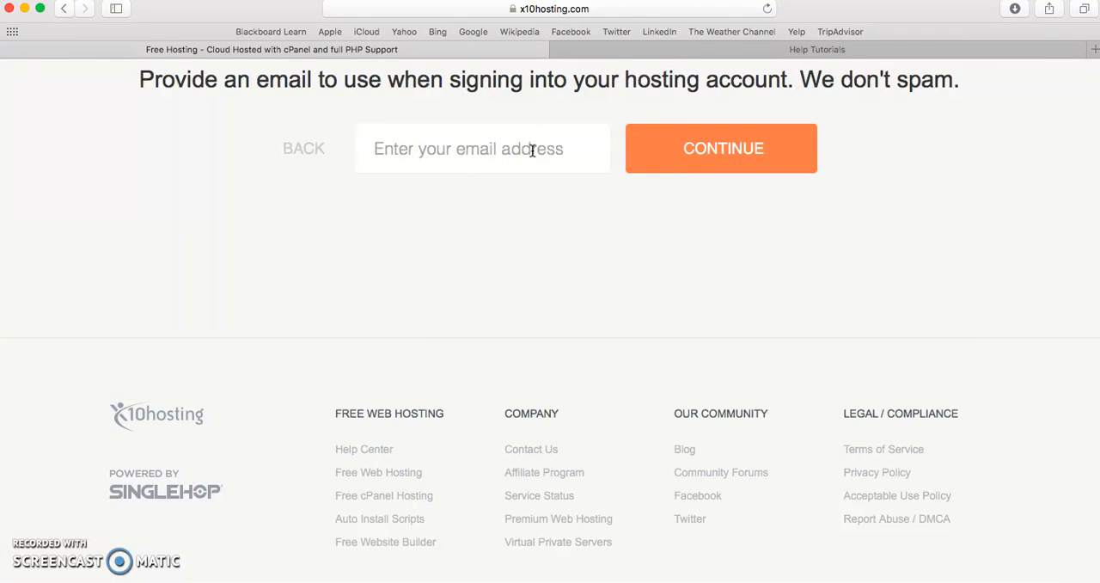
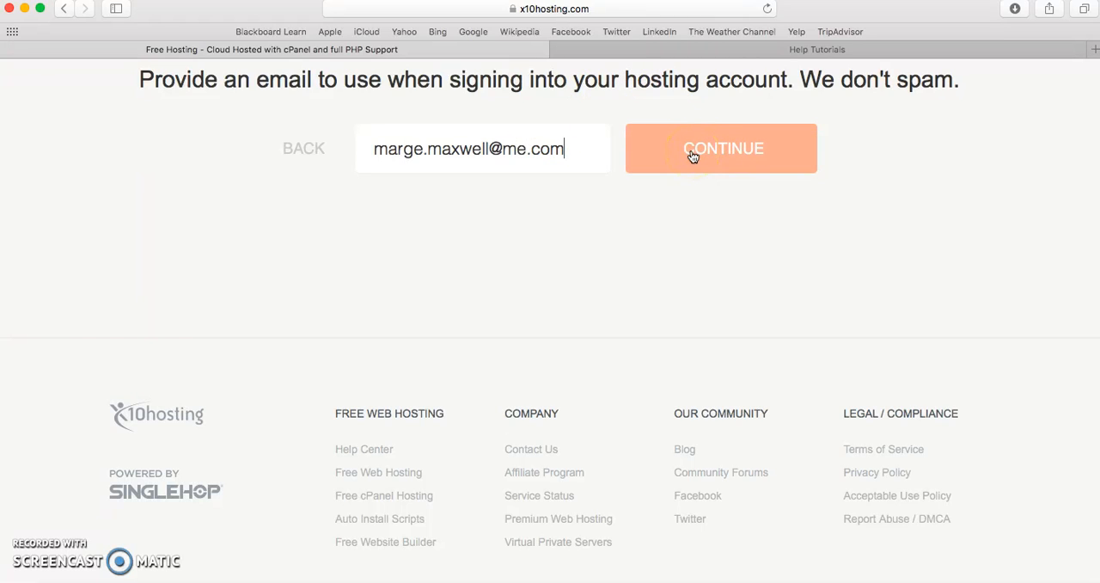
pyautogui.click(722, 148)
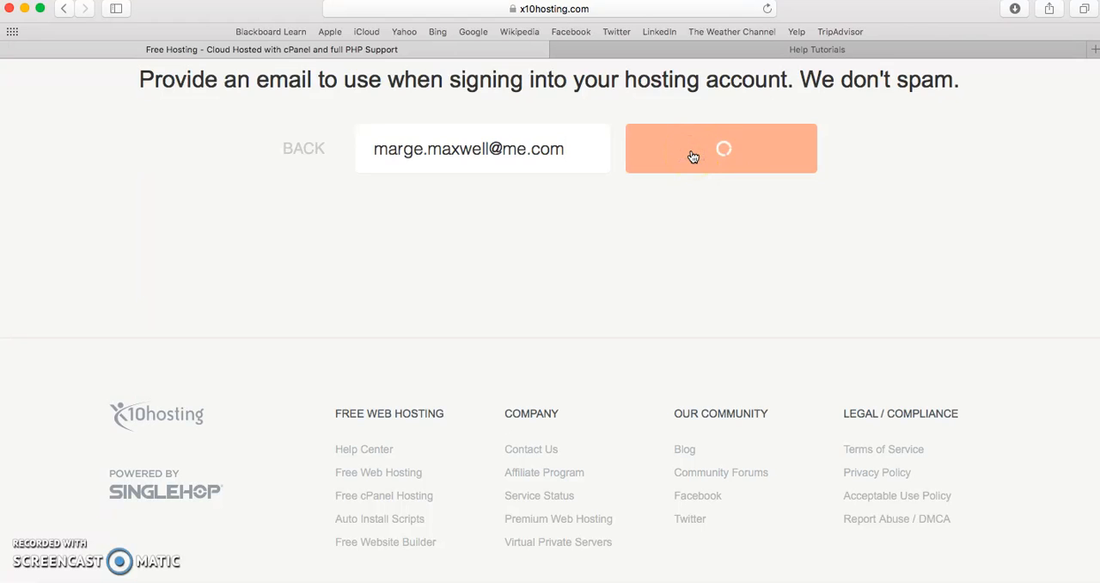
pyautogui.click(721, 147)
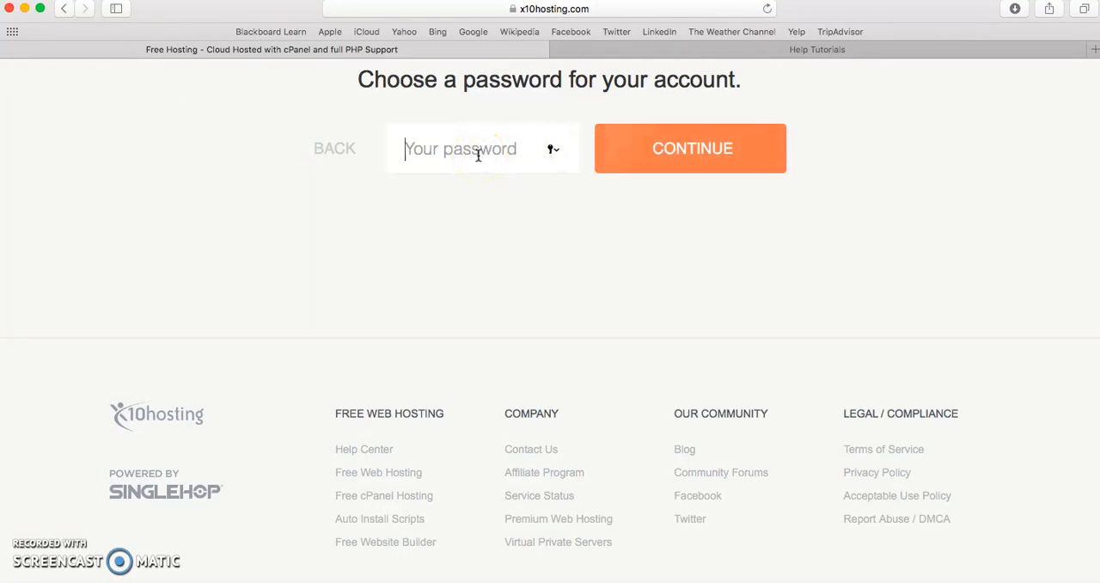
# Enter an eight-character account password and continue
pyautogui.write('•••')
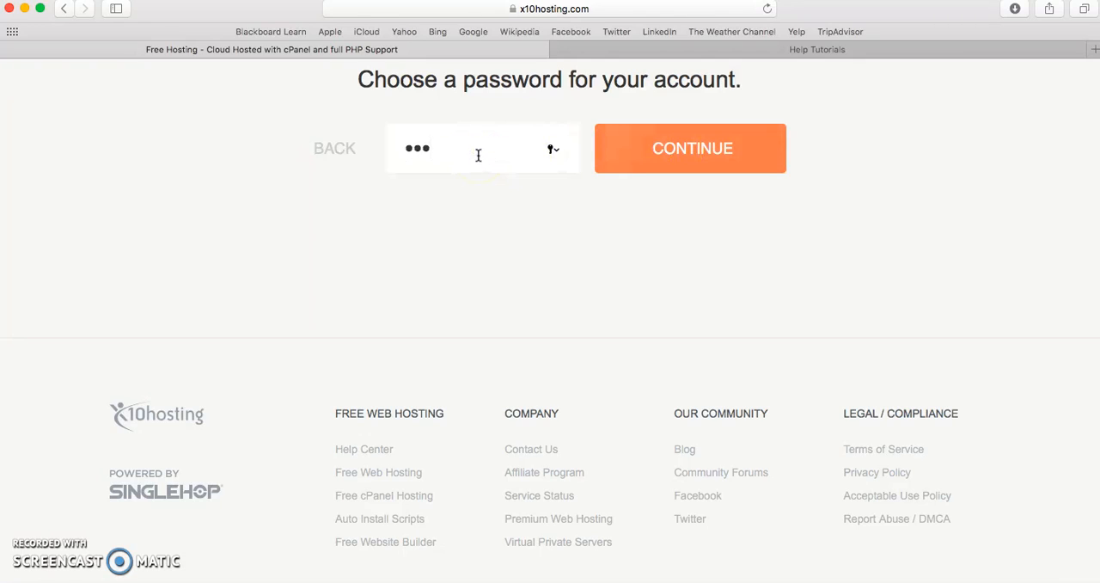
pyautogui.write('••••')
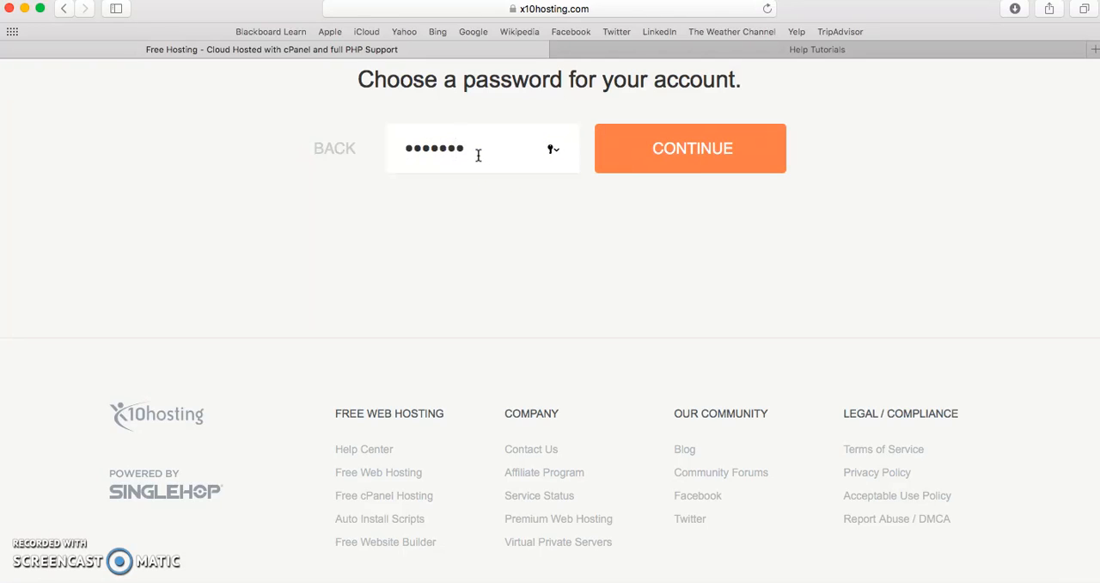
pyautogui.write('•')
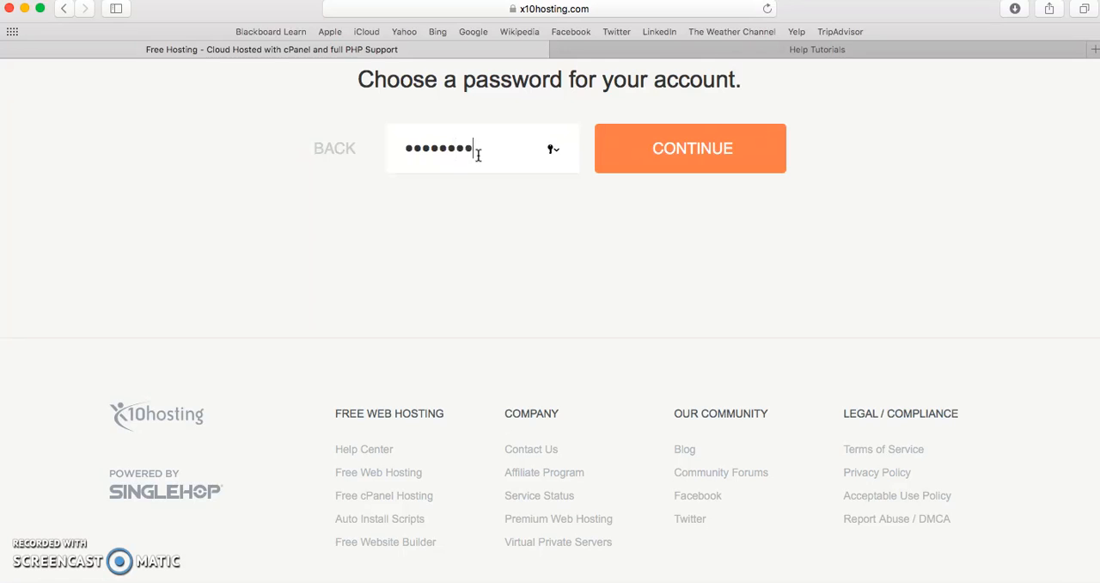
pyautogui.click(689, 148)
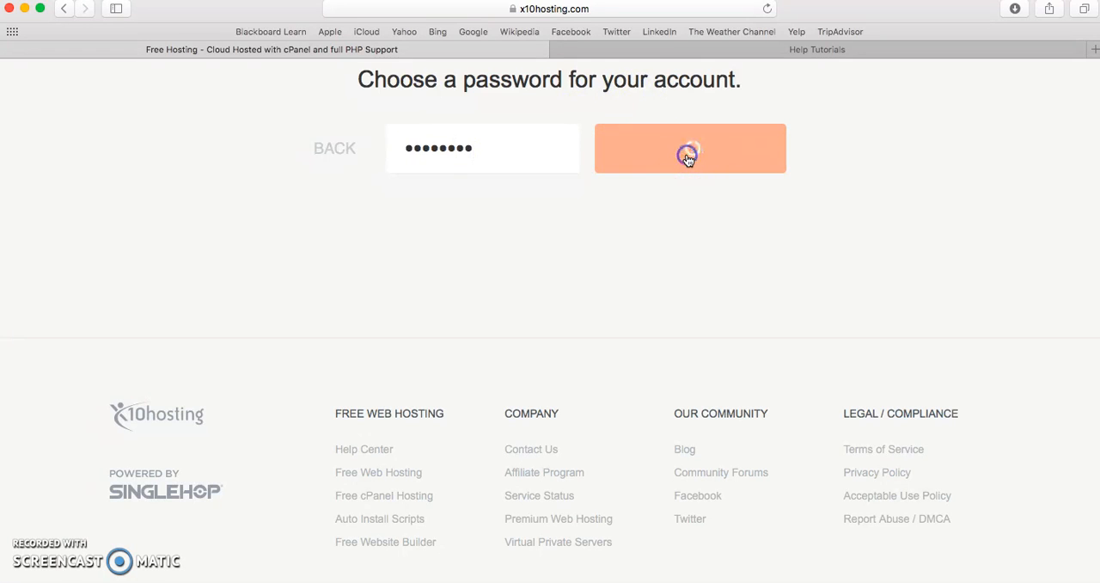
pyautogui.click(689, 148)
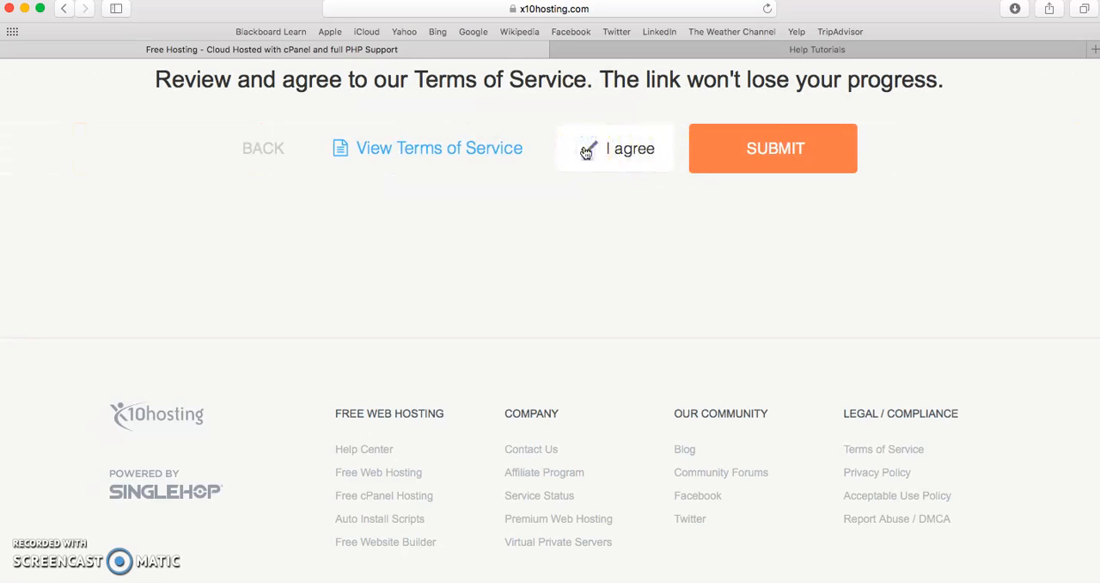
# Agree to the Terms of Service and submit the signup
pyautogui.click(588, 148)
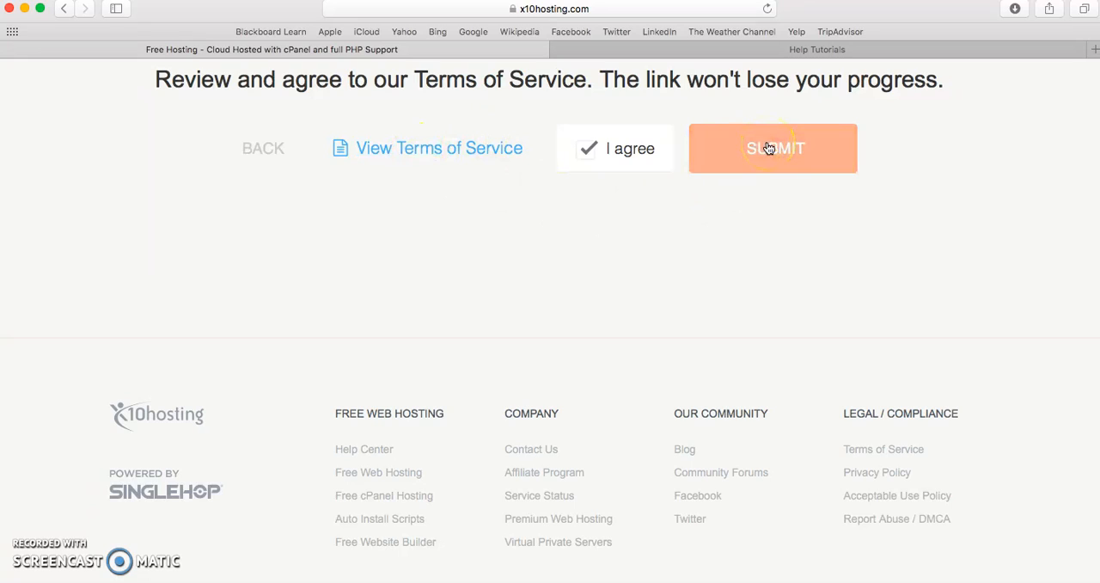
pyautogui.click(772, 148)
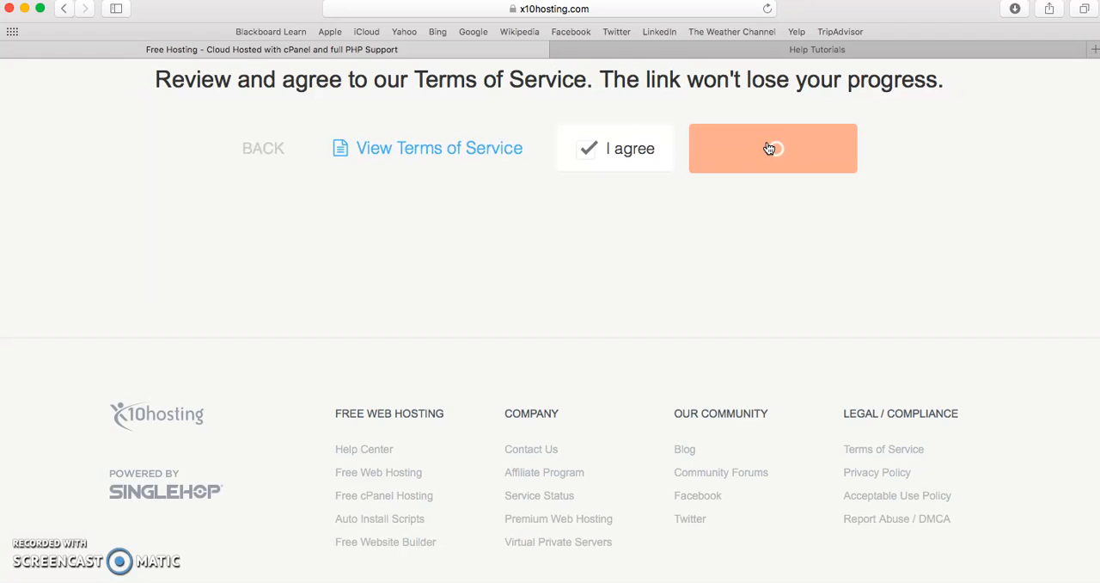
pyautogui.click(774, 148)
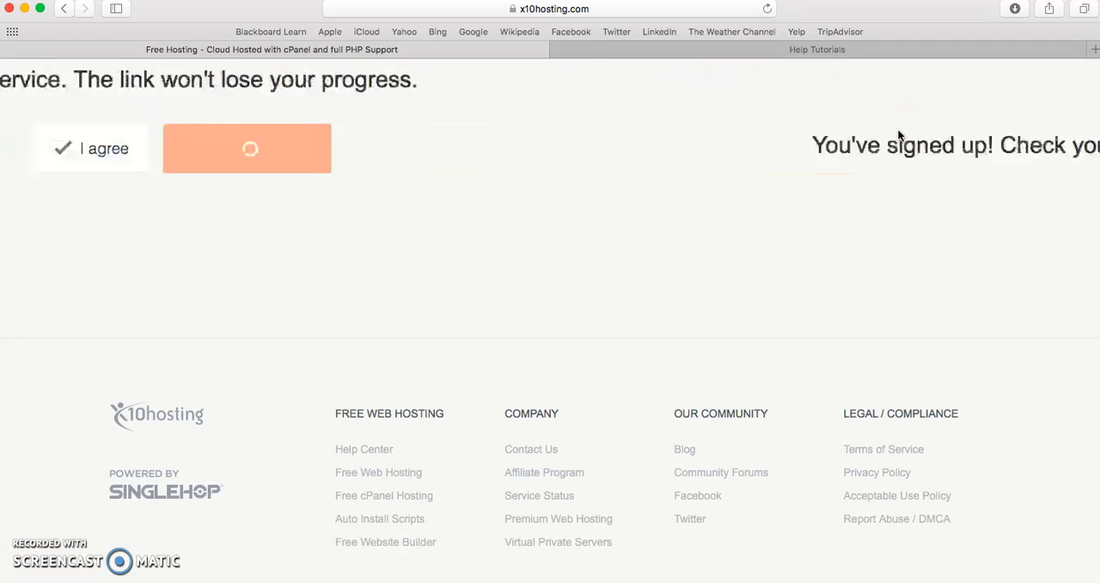
# View the 'You've signed up! Check your inbox' confirmation page
pyautogui.click(248, 148)
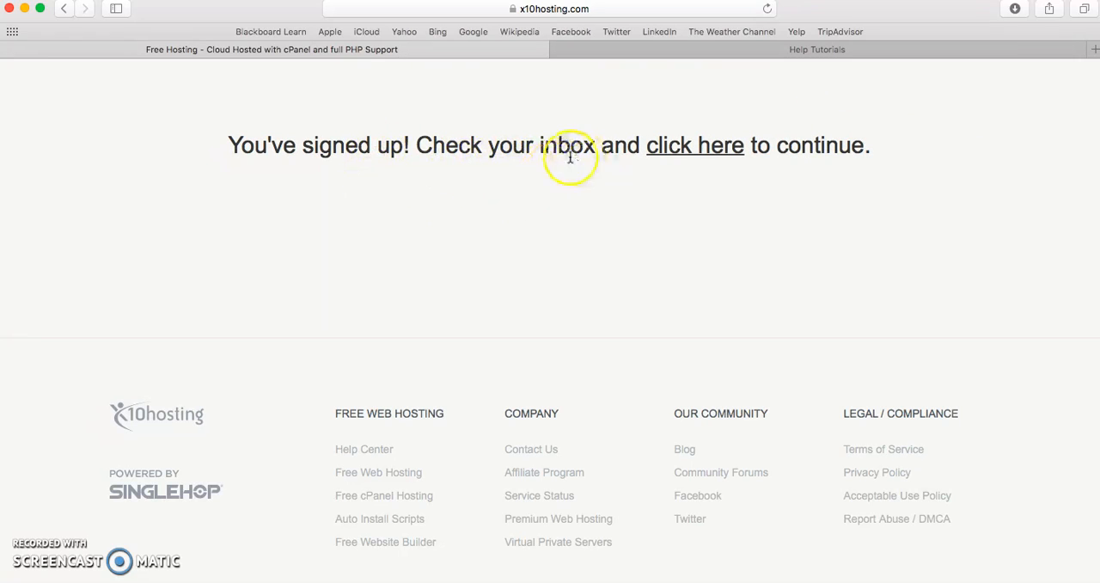
pyautogui.moveTo(567, 204)
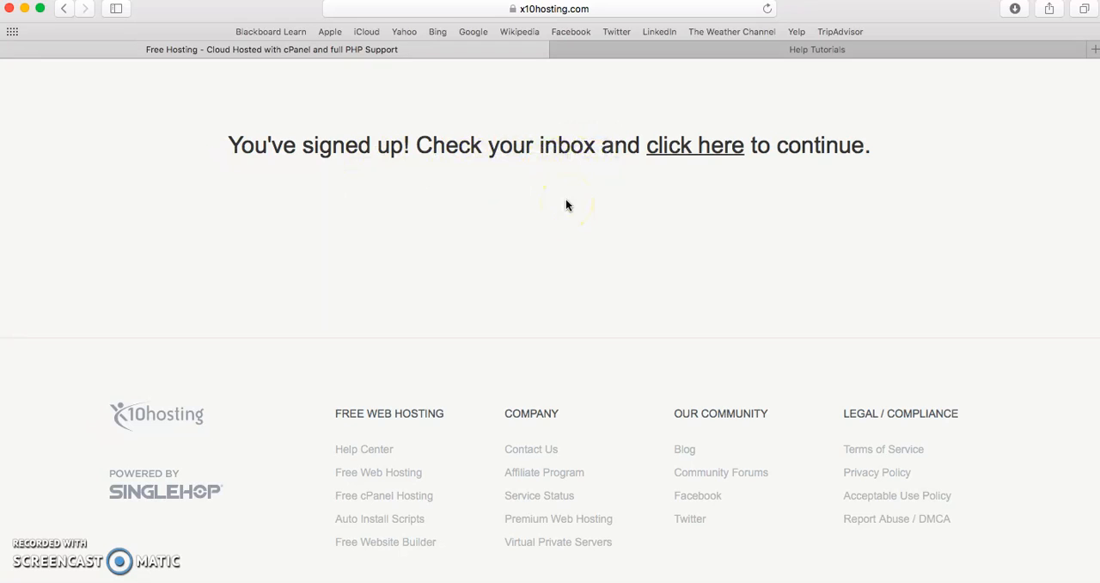